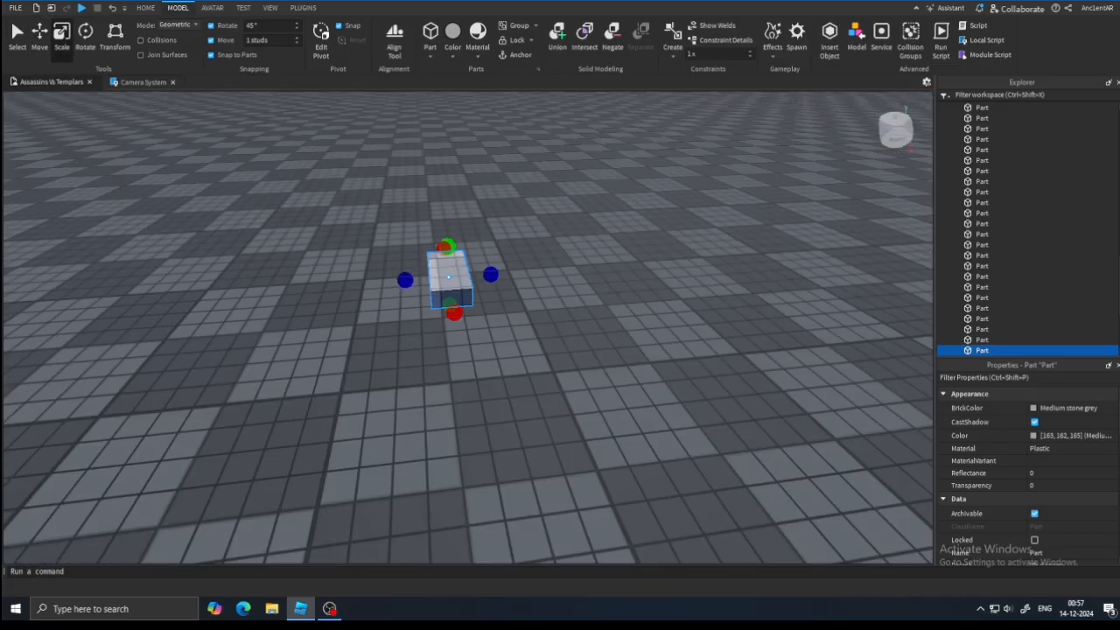
- Stretch the inserted parts into long wall sections of the house outline
left_click(85, 35)
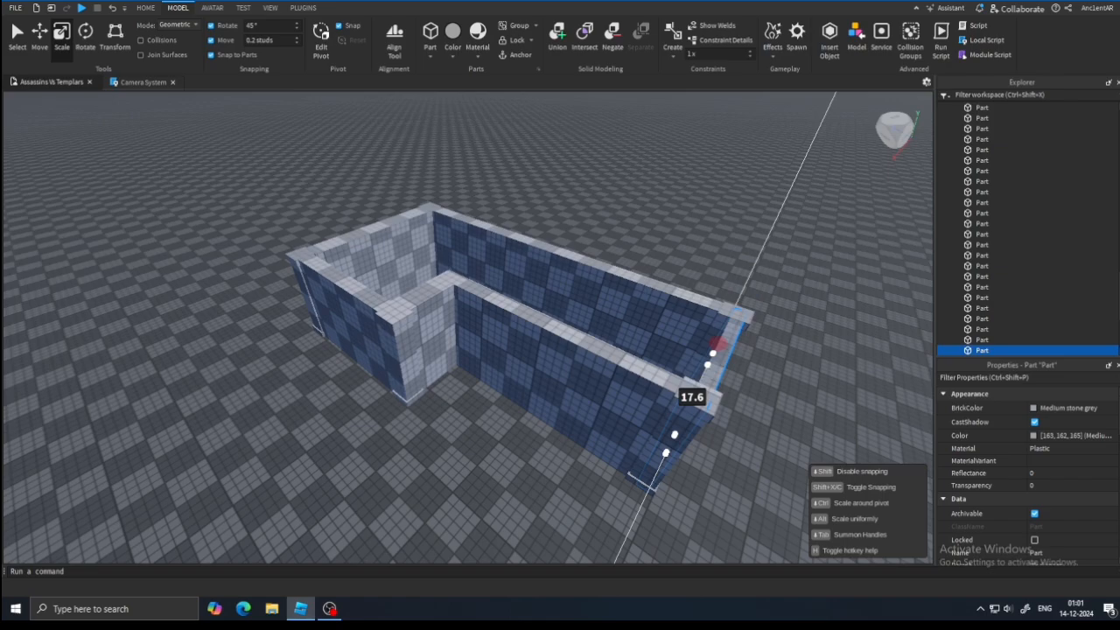
left_click(270, 8)
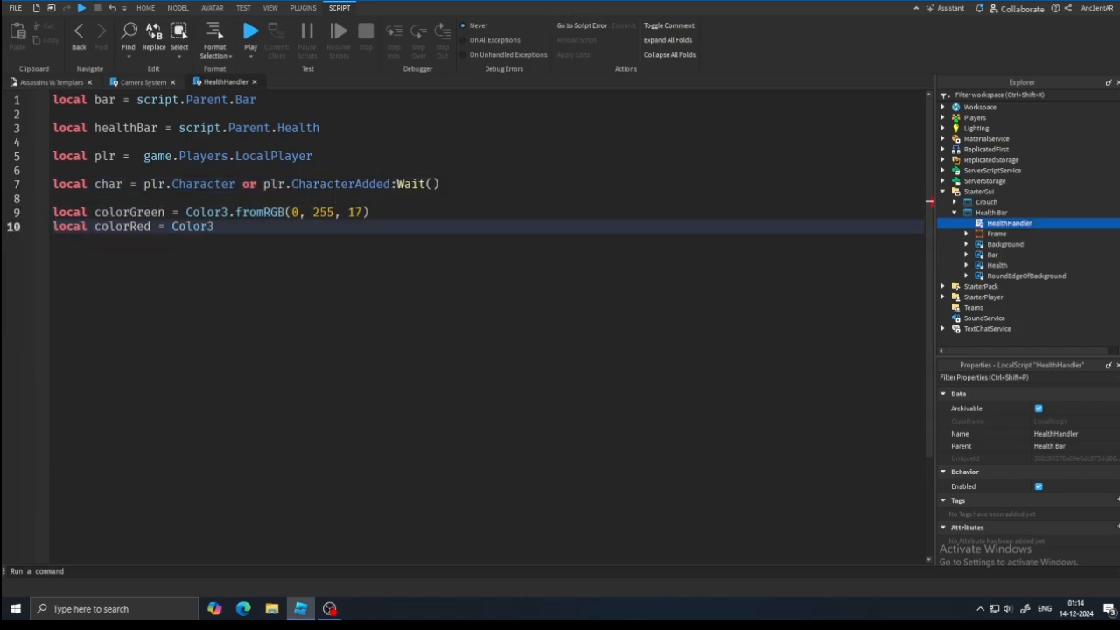
- Add the red fromRGB(255, 0, 0) colour and size the bar by health over maxHealth
type(".fromRGB((255, 0, 0))")
type("healthBar.Size")
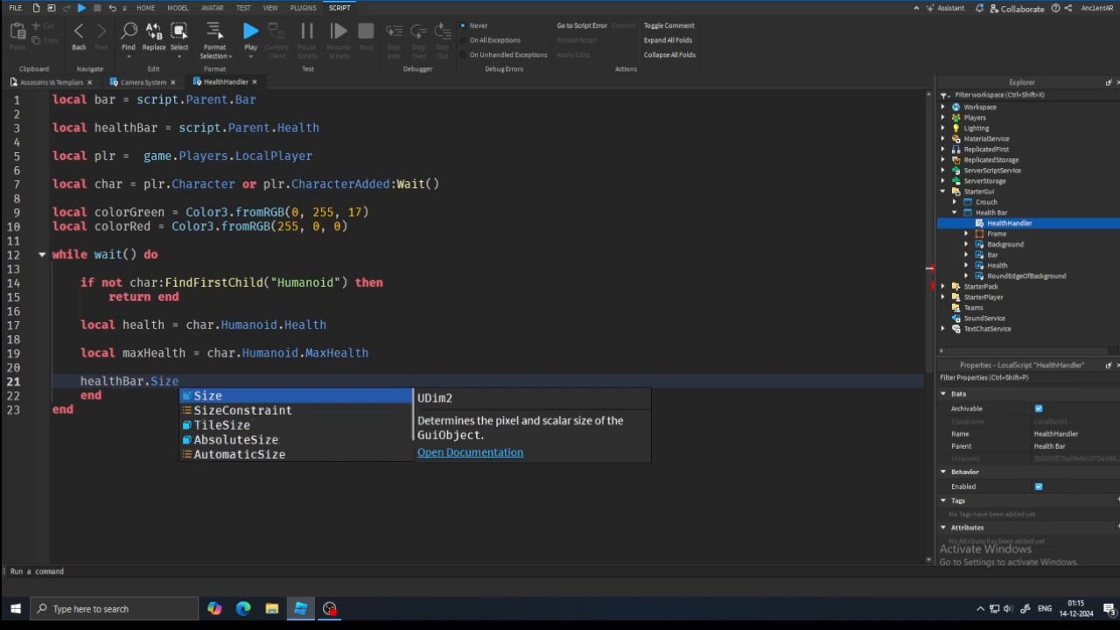
type("= UDim2.new(bar.Size.X.Scale/maxHealth)")
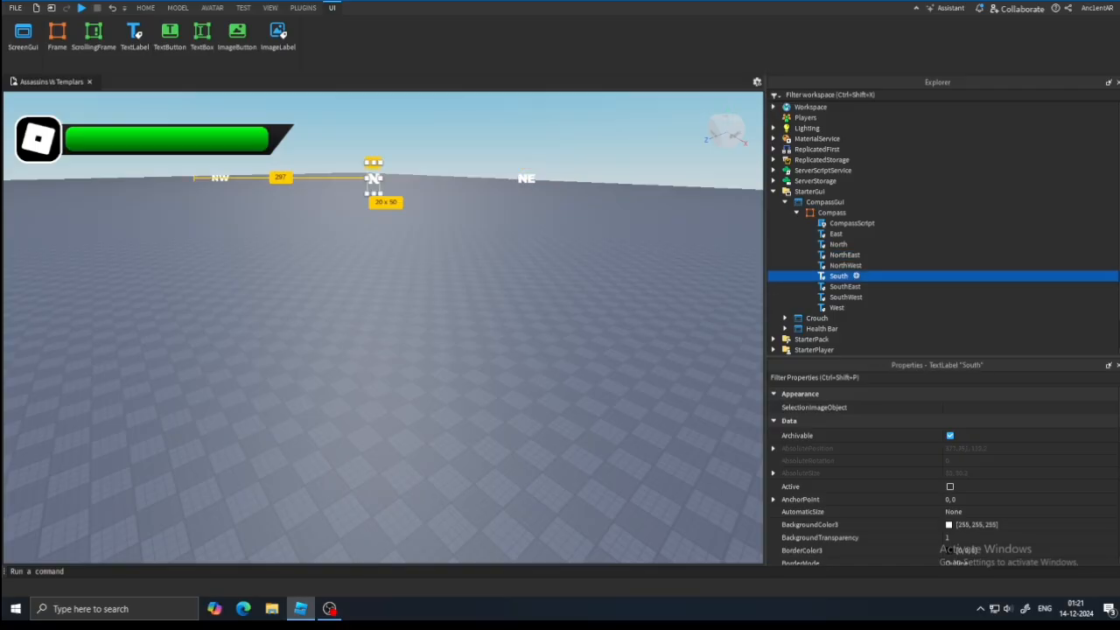
- Open the CompassScript for editing
left_click(838, 244)
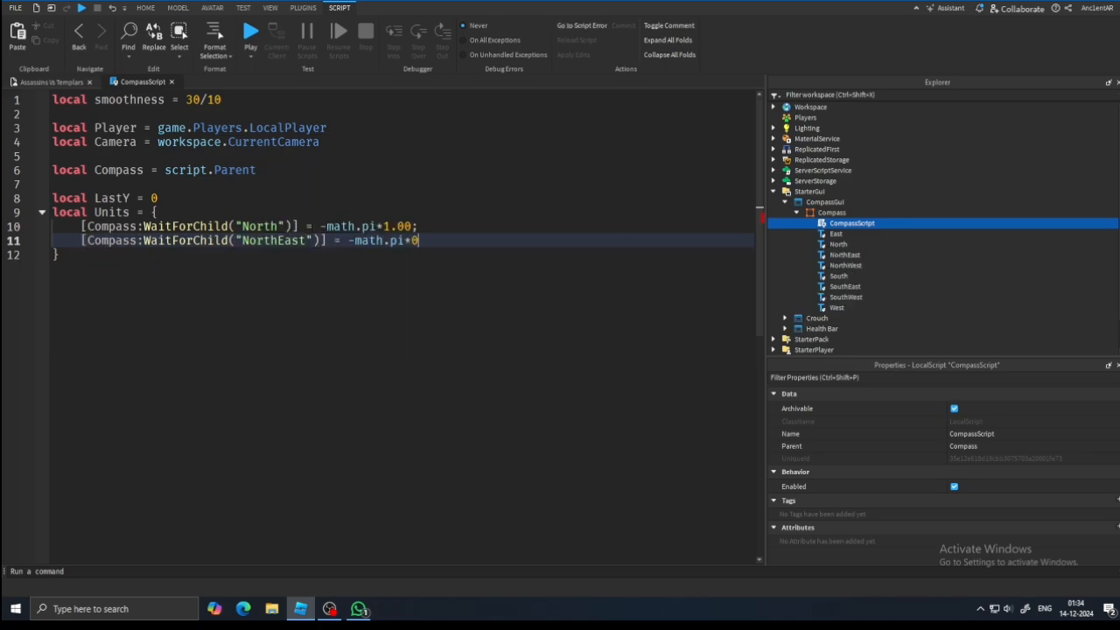
- Add the "South" direction entry to the compass script and start a playtest
type("\"South\"")
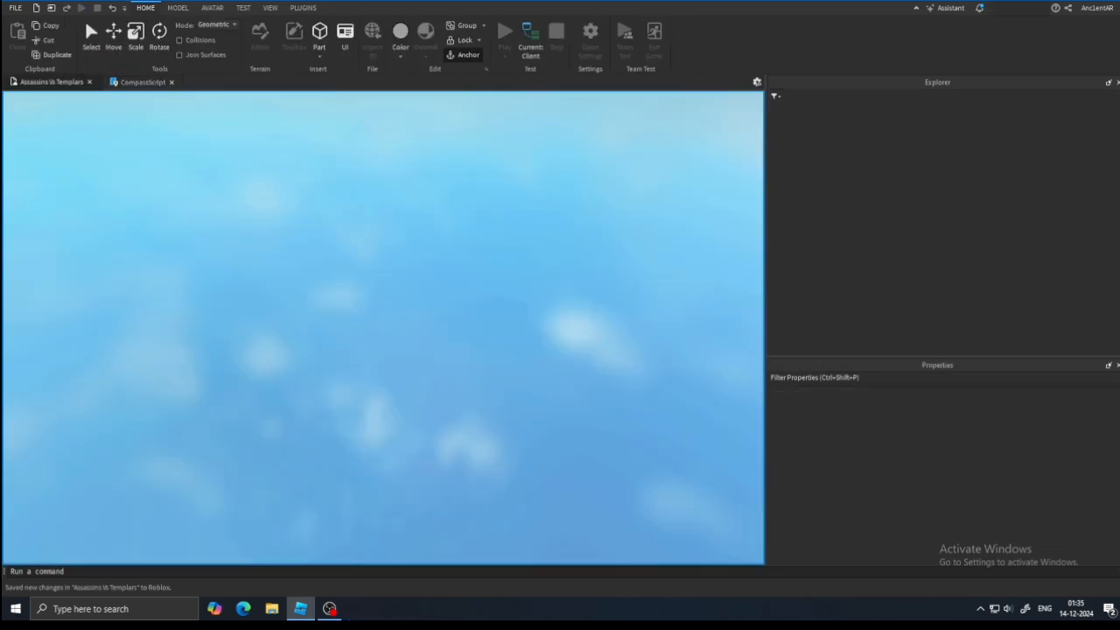
left_click(505, 35)
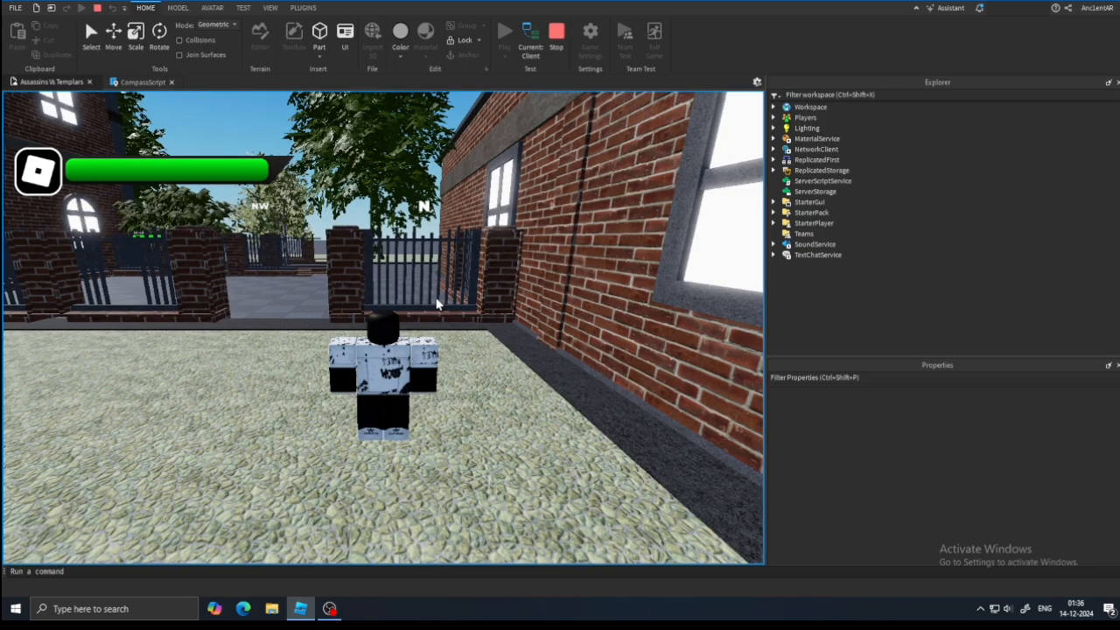